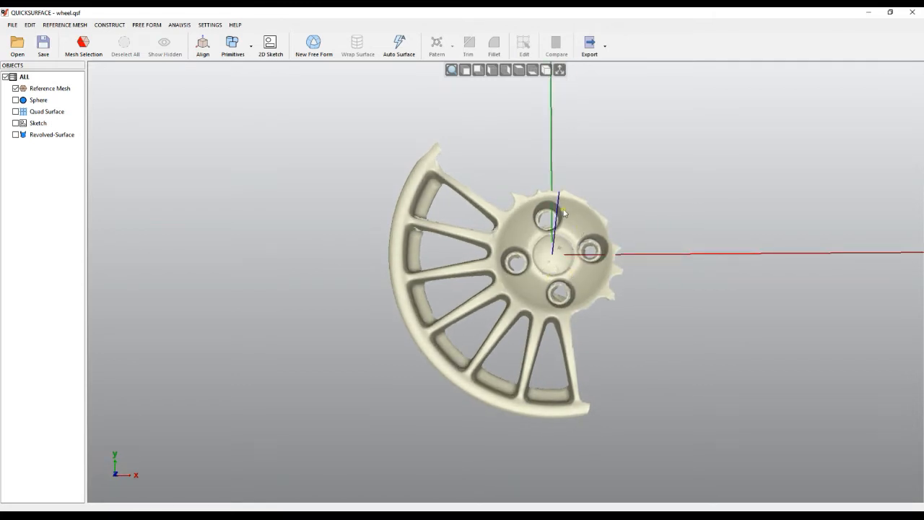
pyautogui.moveTo(478, 69)
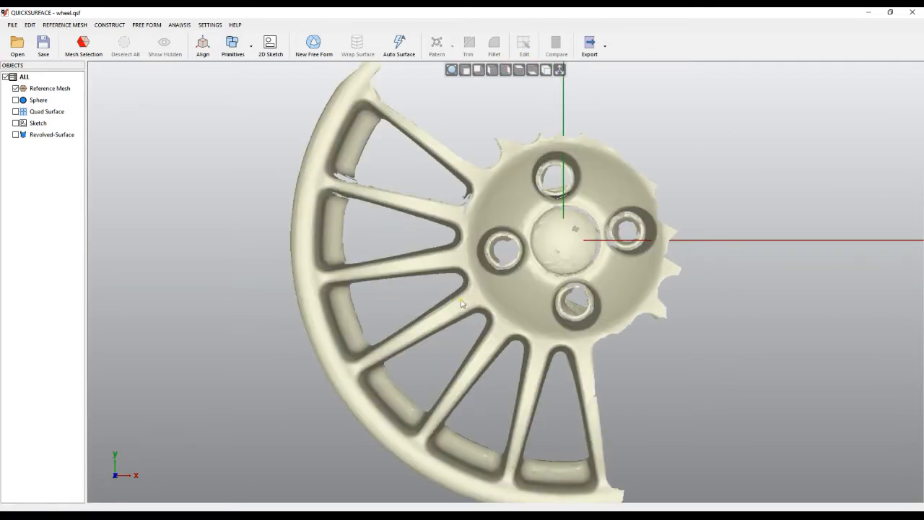
# Tilt the wheel scan and magic-wand select its front face at 3.44 degrees
pyautogui.moveTo(462, 304); pyautogui.dragTo(419, 170)
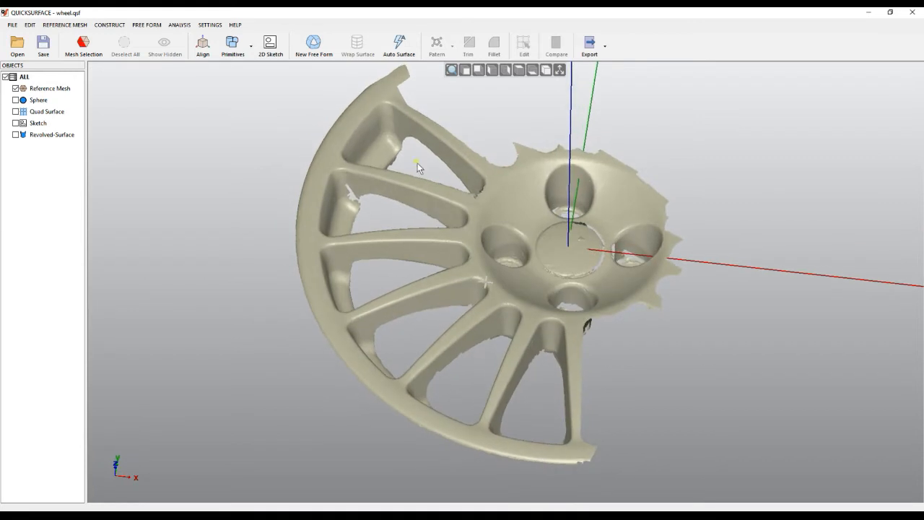
pyautogui.moveTo(83, 43)
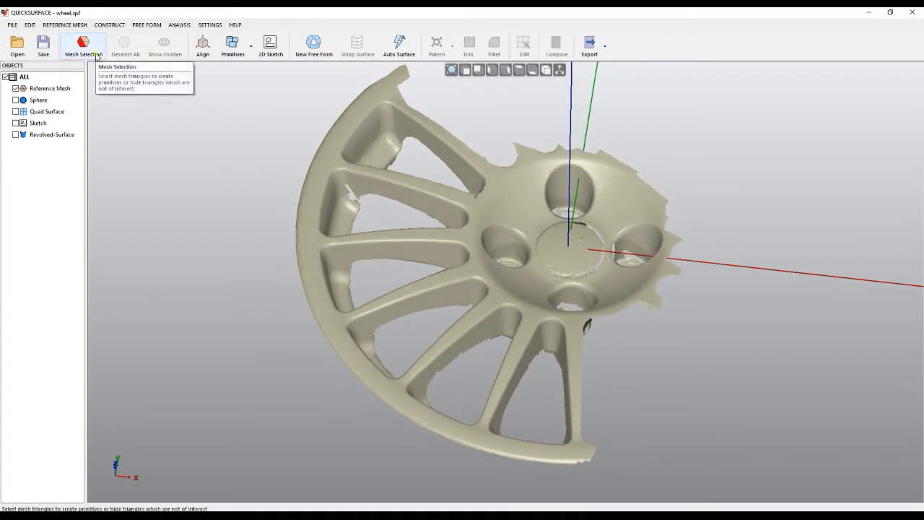
pyautogui.click(83, 43)
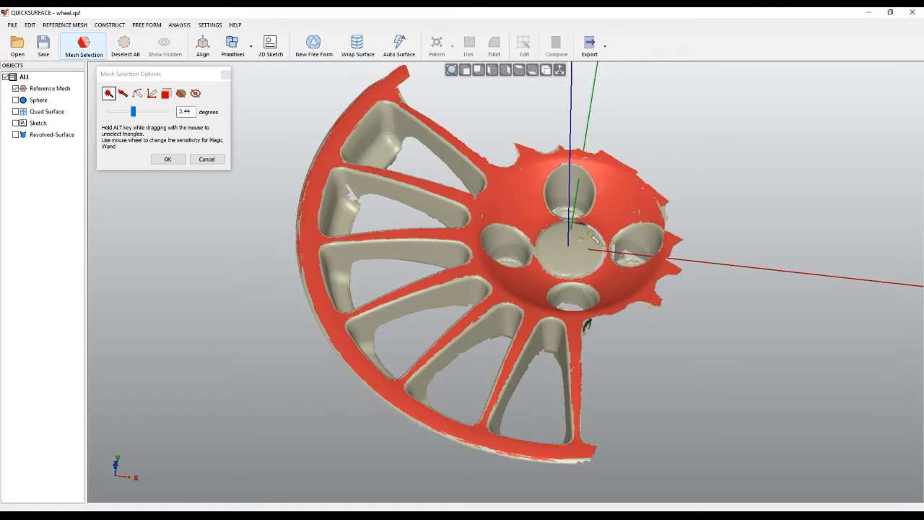
pyautogui.moveTo(710, 348)
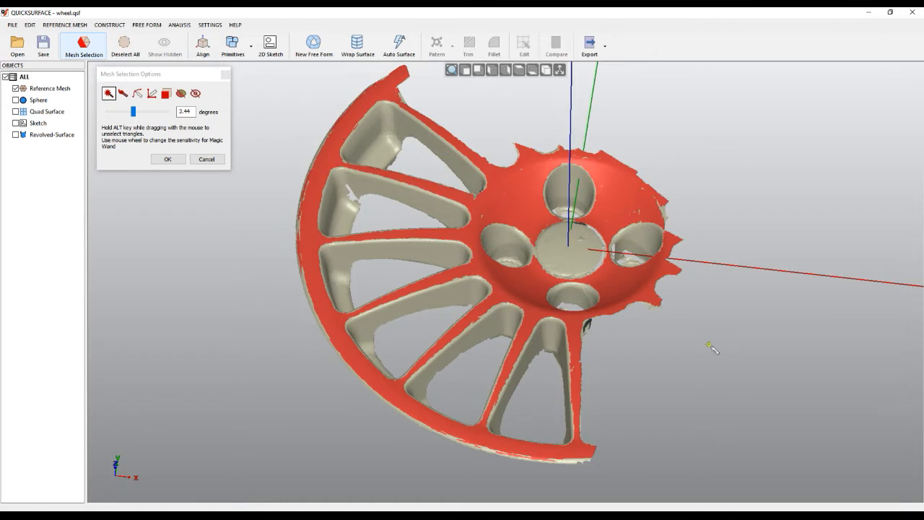
pyautogui.moveTo(186, 131)
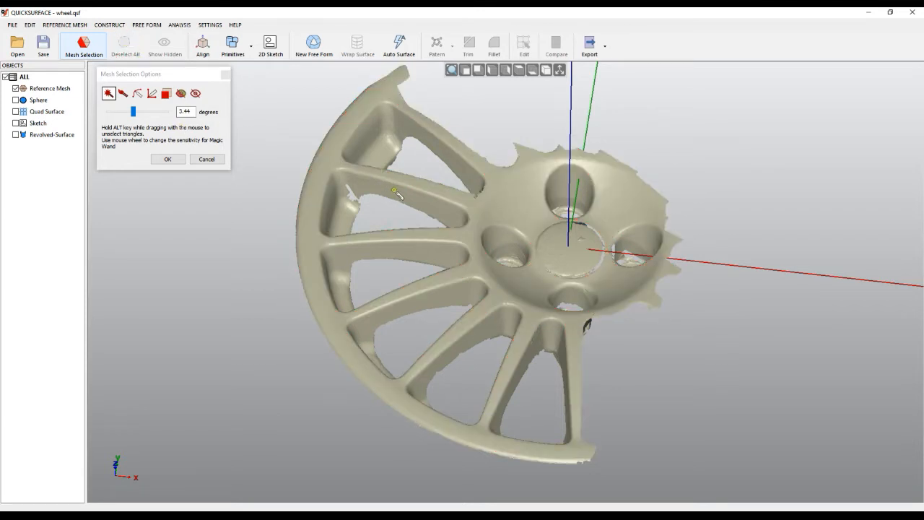
pyautogui.click(454, 226)
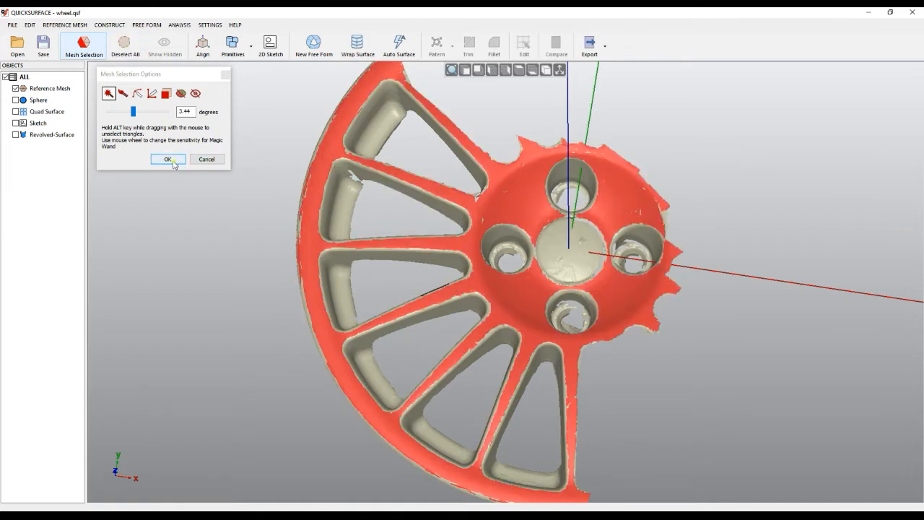
pyautogui.click(166, 159)
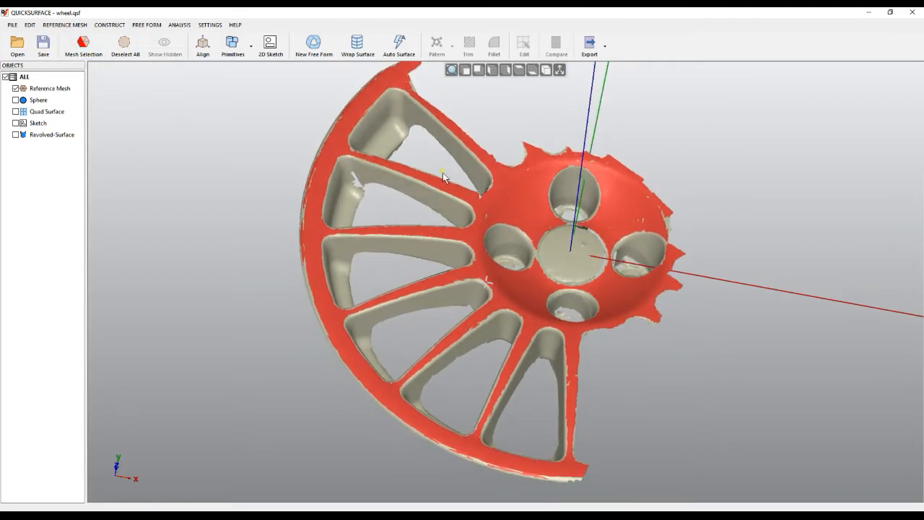
# Build a revolved-surface sketch with 100 stacked sections around the Z axis
pyautogui.click(270, 43)
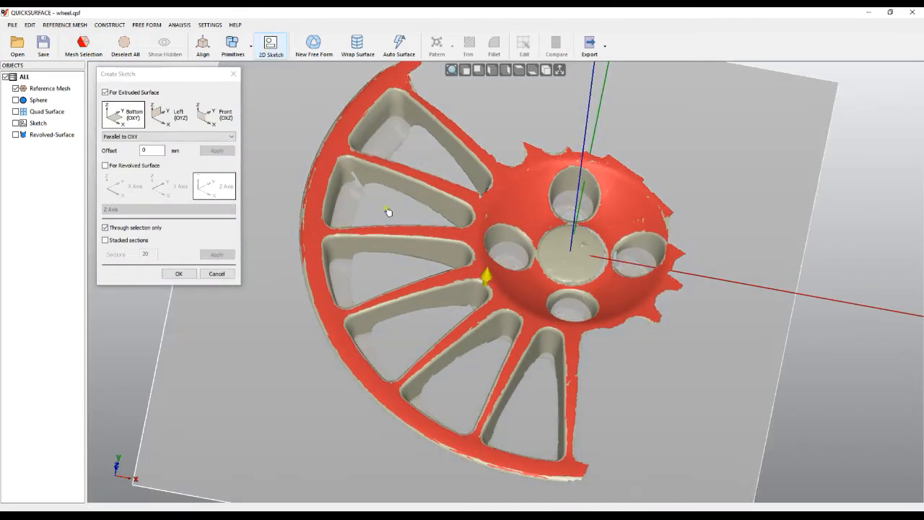
pyautogui.click(105, 166)
pyautogui.write('100')
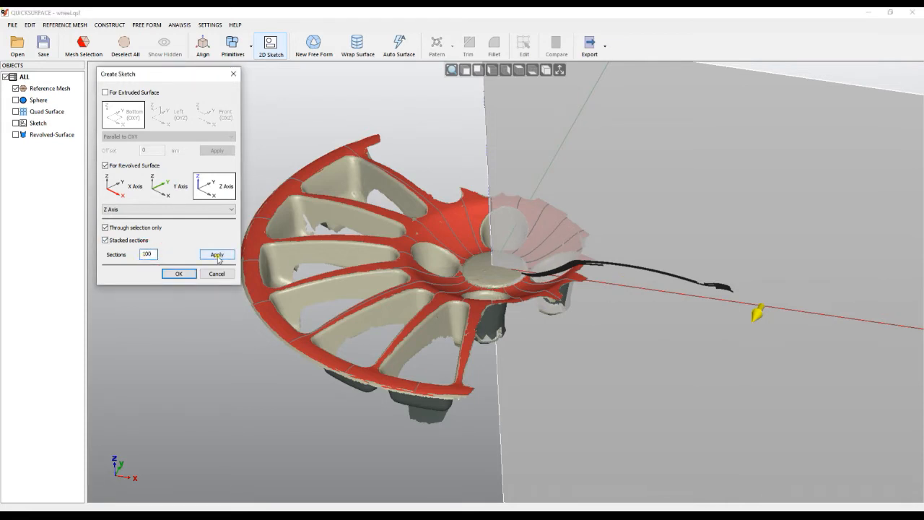
pyautogui.click(217, 254)
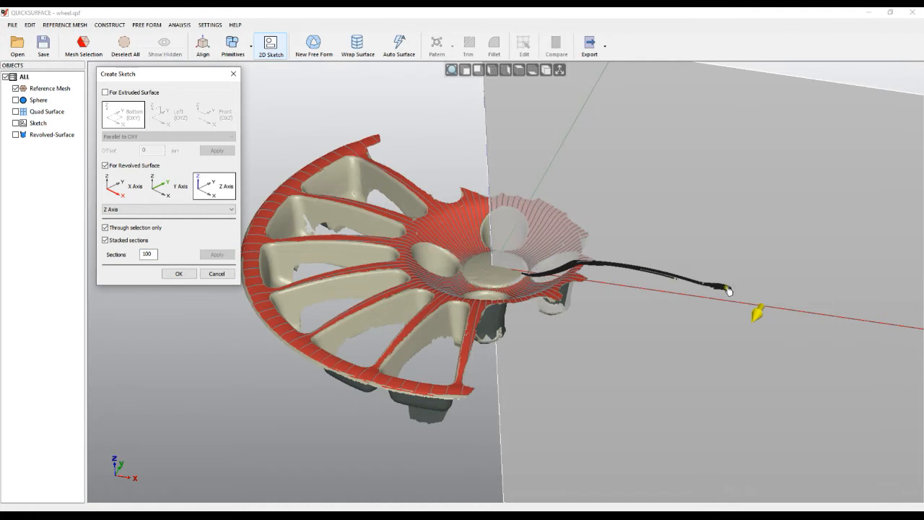
pyautogui.click(178, 273)
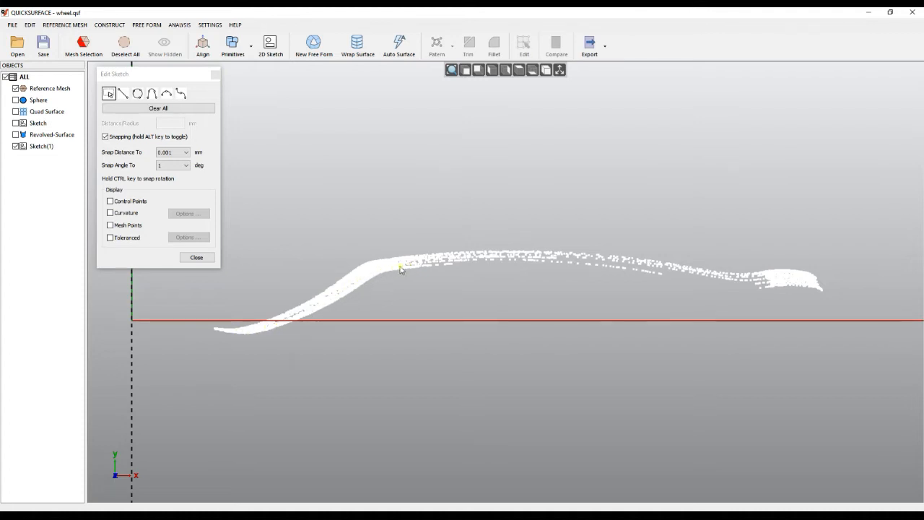
pyautogui.moveTo(772, 286)
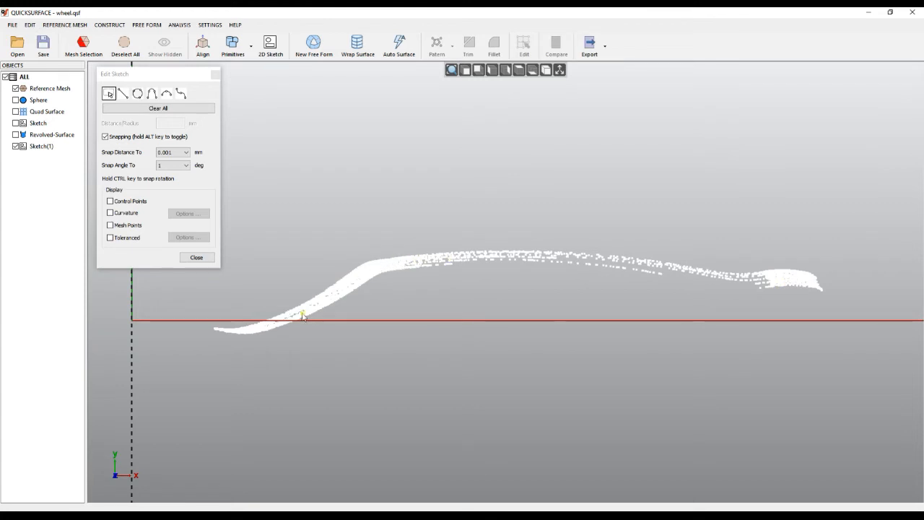
# Delete the stacked-section Sketch(1) from the Objects list
pyautogui.rightClick(41, 146)
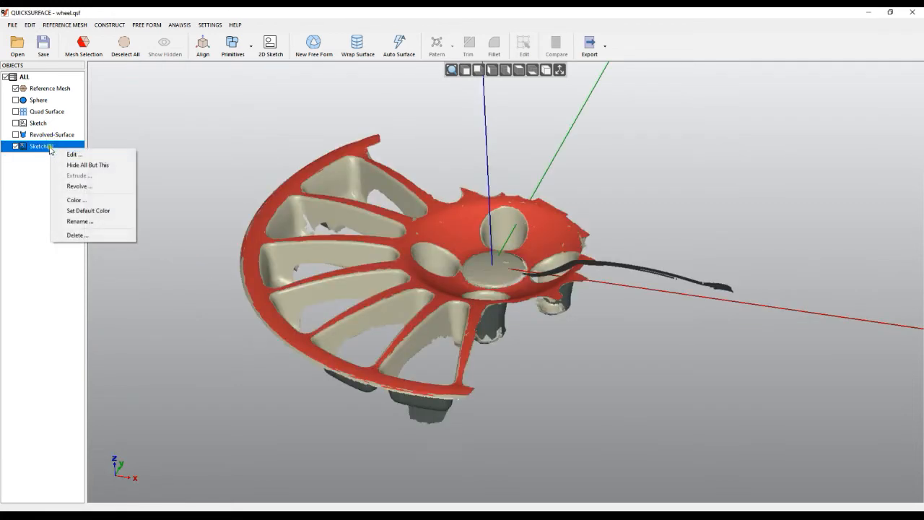
pyautogui.moveTo(78, 236)
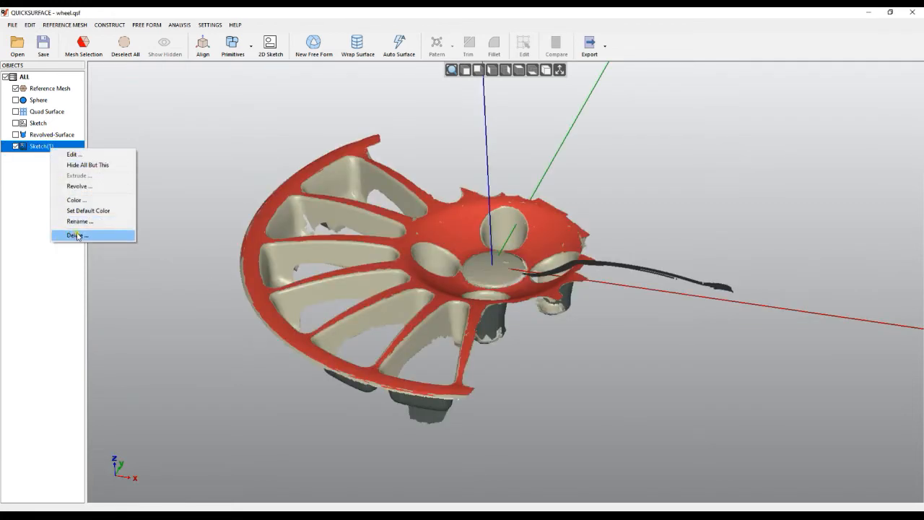
pyautogui.click(76, 234)
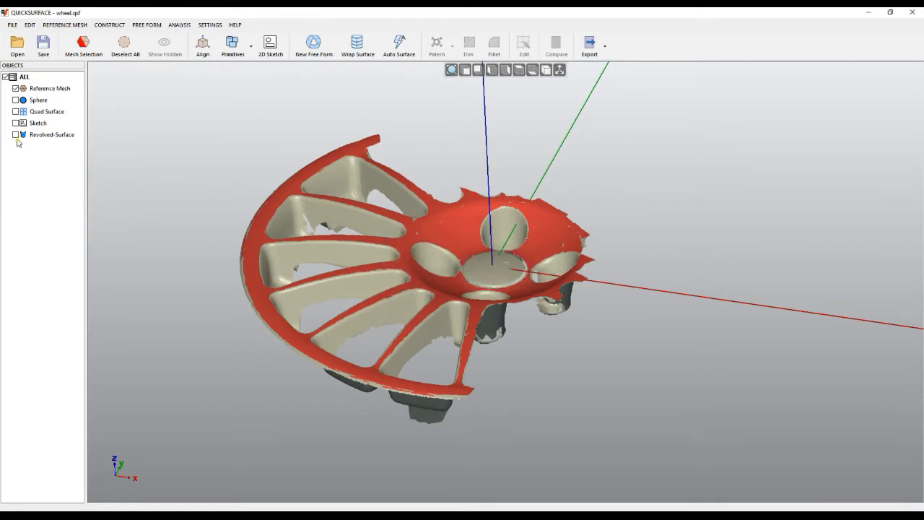
pyautogui.doubleClick(52, 135)
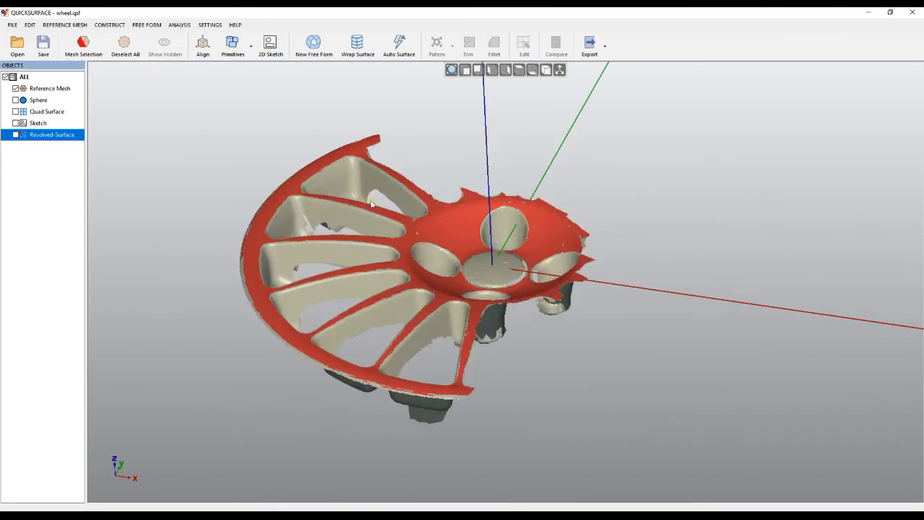
# Select the hub centre triangles and accept a sphere fitted to them
pyautogui.click(83, 44)
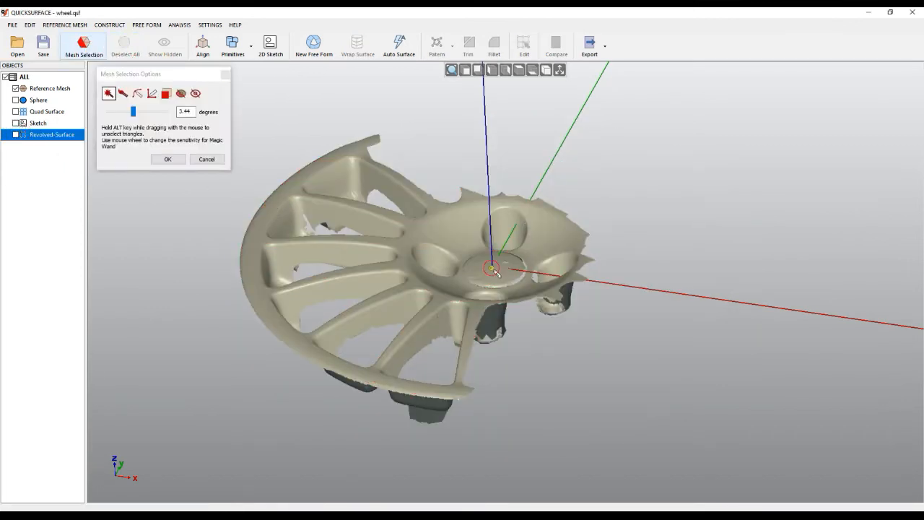
pyautogui.rightClick(494, 270)
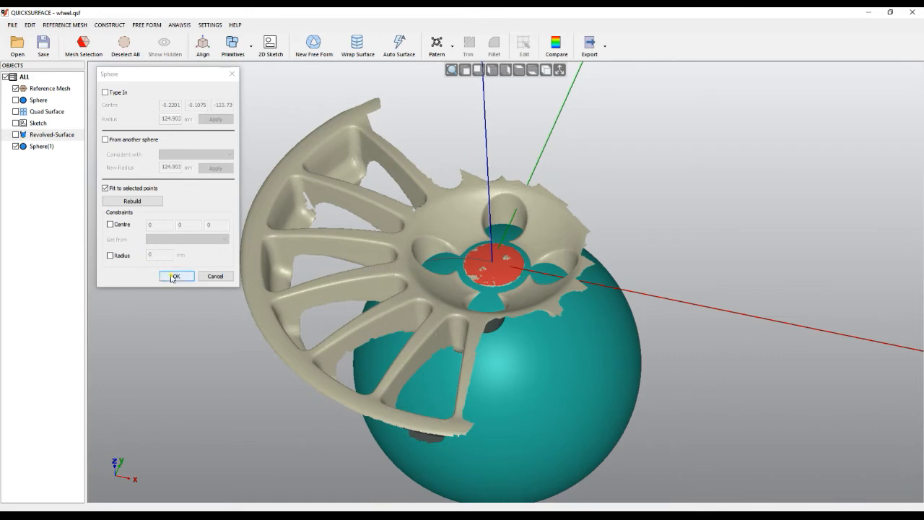
pyautogui.click(176, 276)
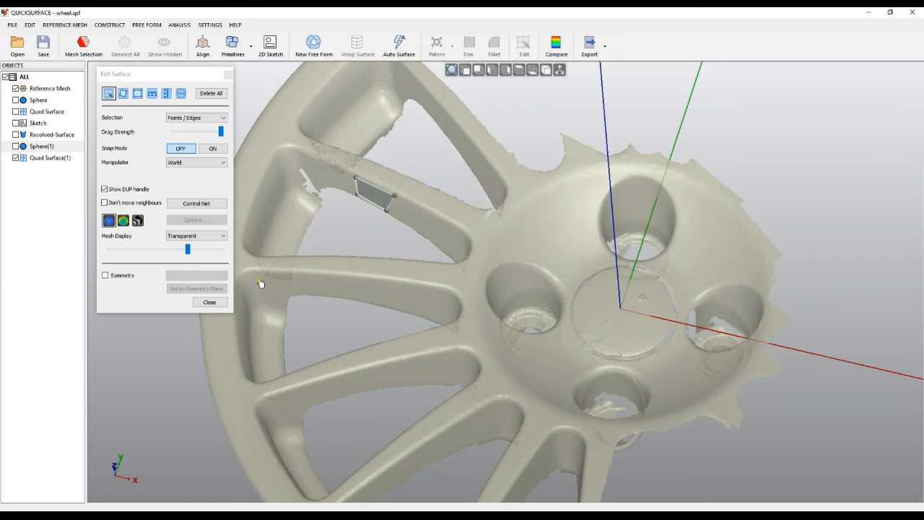
# Close the new patch's Edit Surface dialog and show the earlier Quad Surface
pyautogui.click(210, 302)
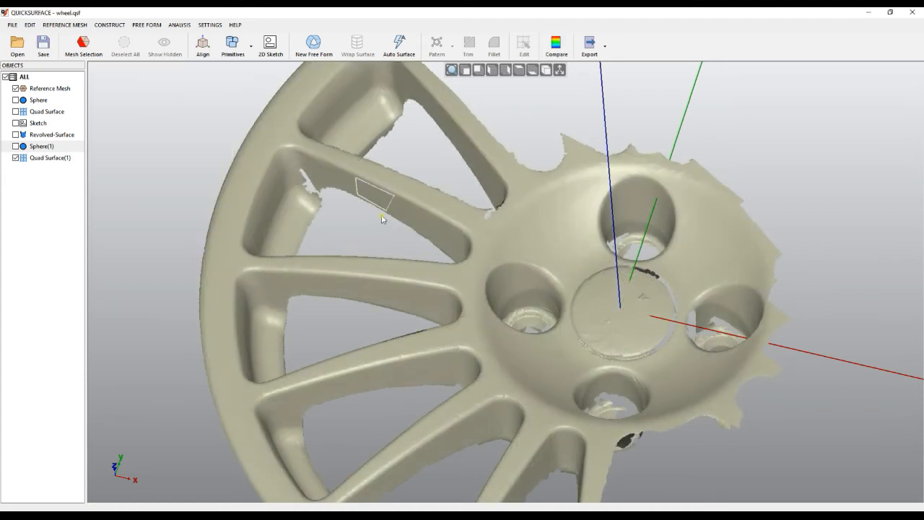
pyautogui.click(47, 111)
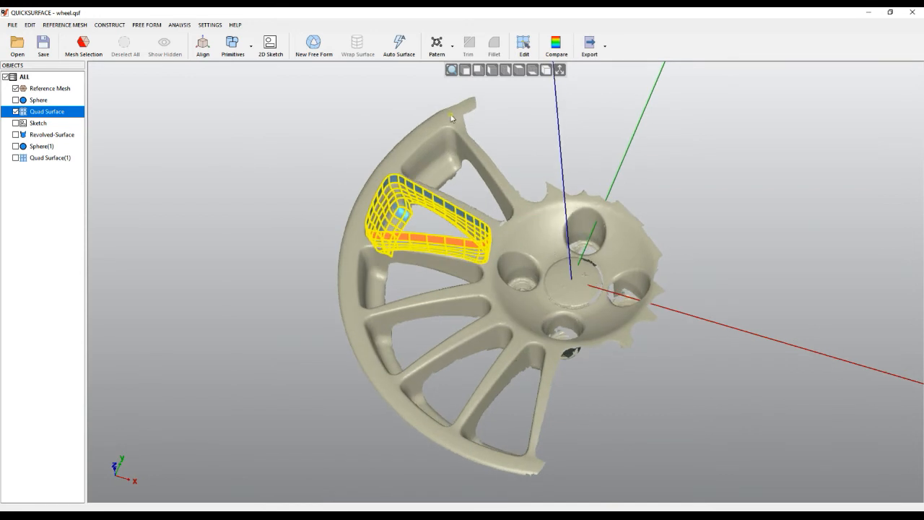
# Pattern the spoke surface 16 times over 360° around Z and show Revolved-Surface
pyautogui.click(437, 44)
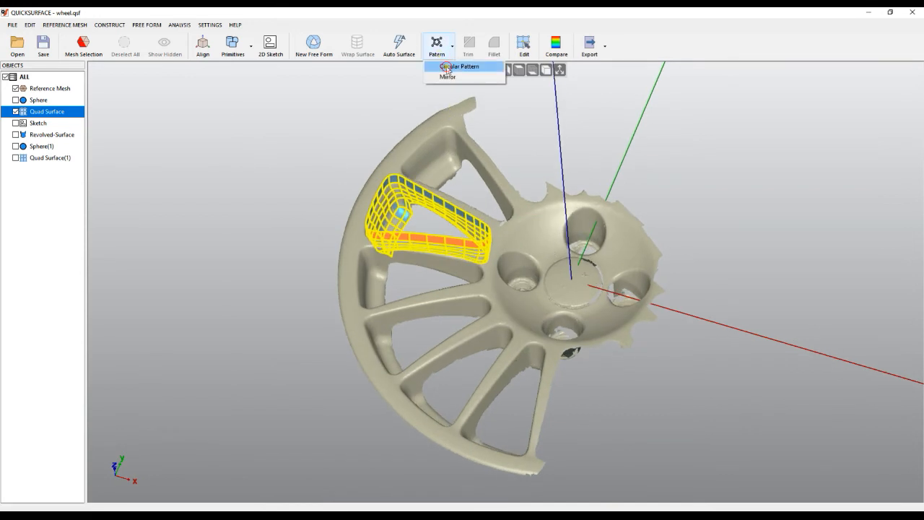
pyautogui.click(459, 66)
pyautogui.write('16')
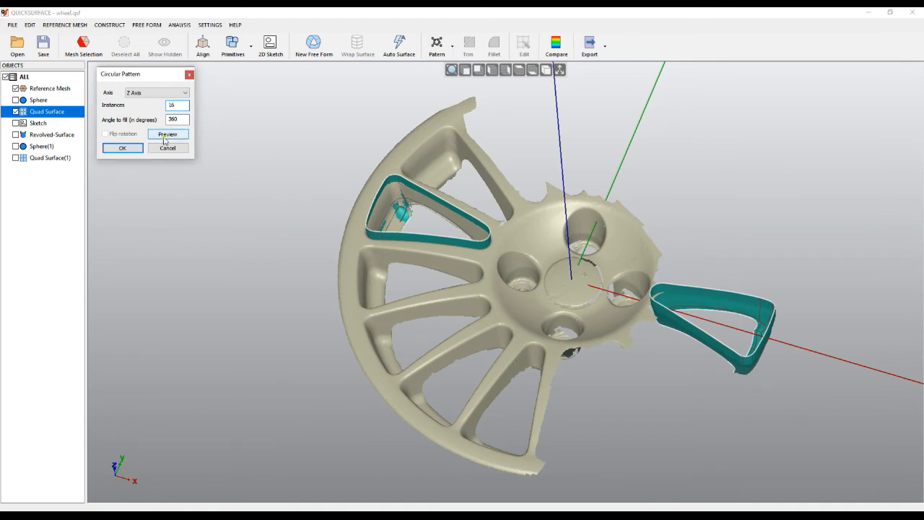
pyautogui.click(167, 134)
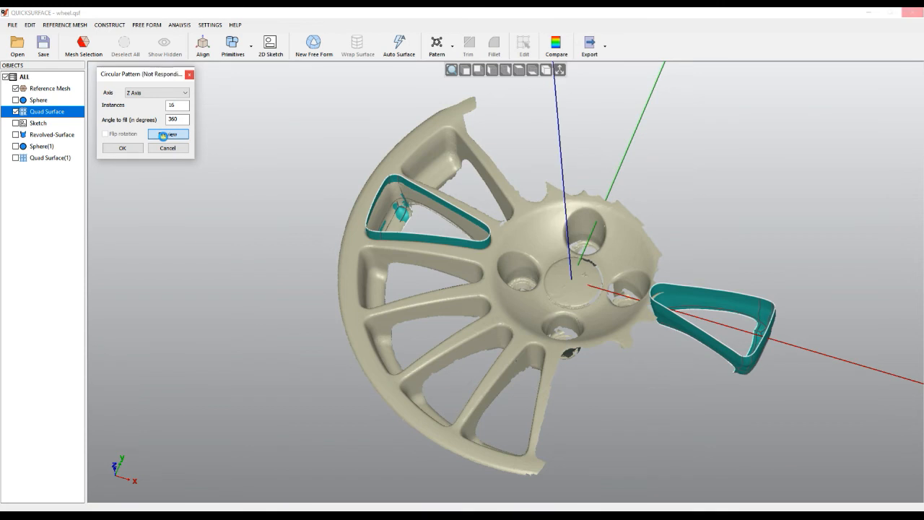
pyautogui.click(167, 134)
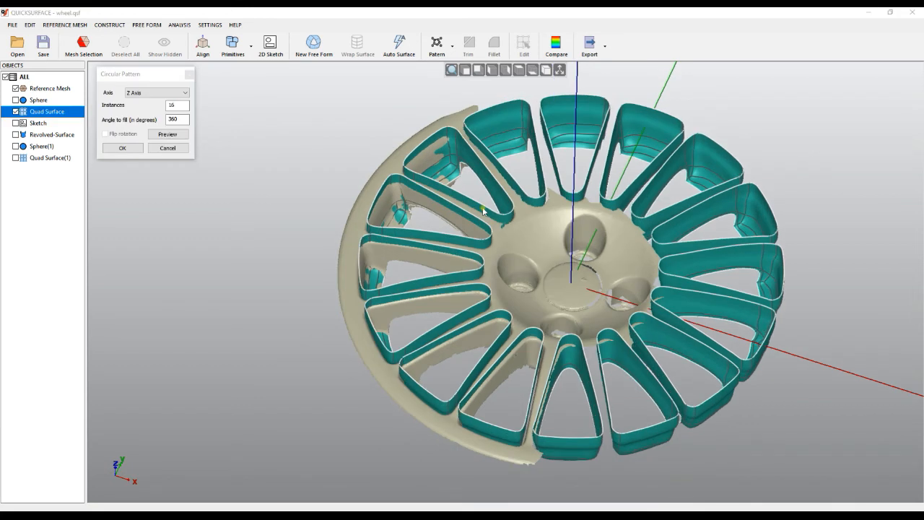
pyautogui.moveTo(484, 206)
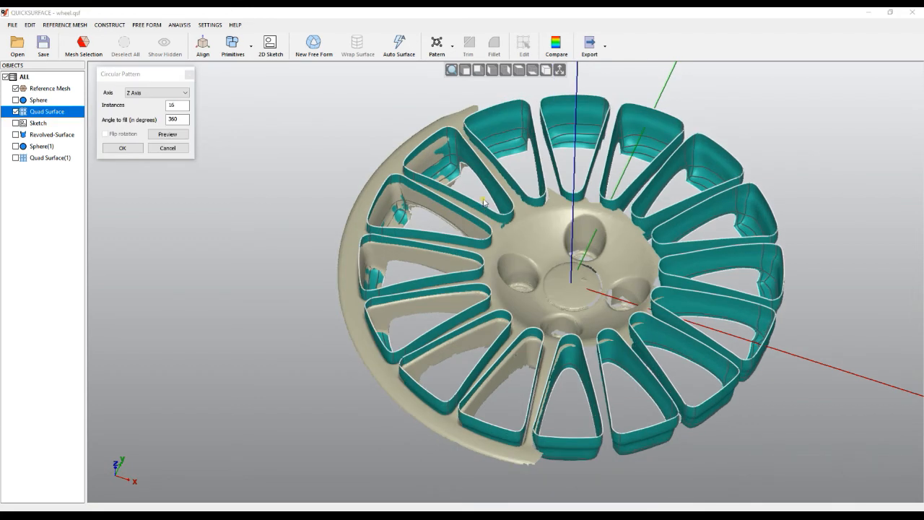
pyautogui.click(122, 148)
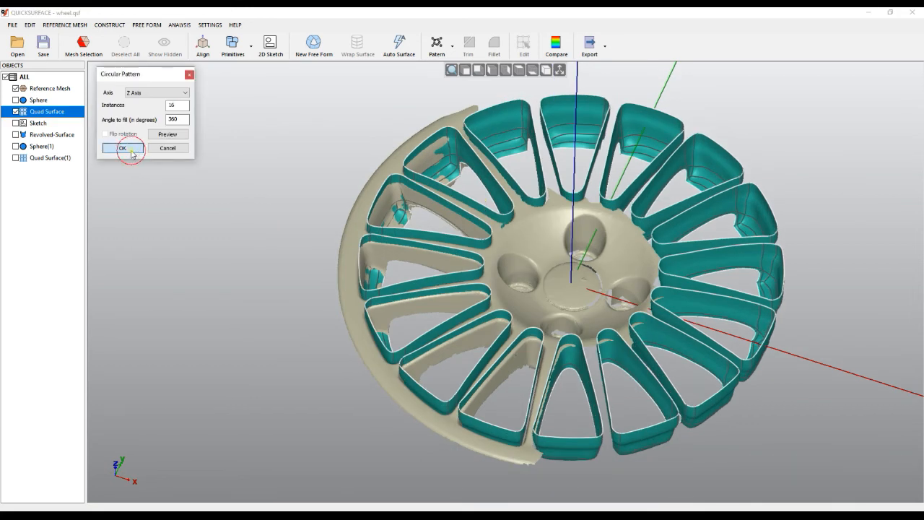
pyautogui.click(122, 148)
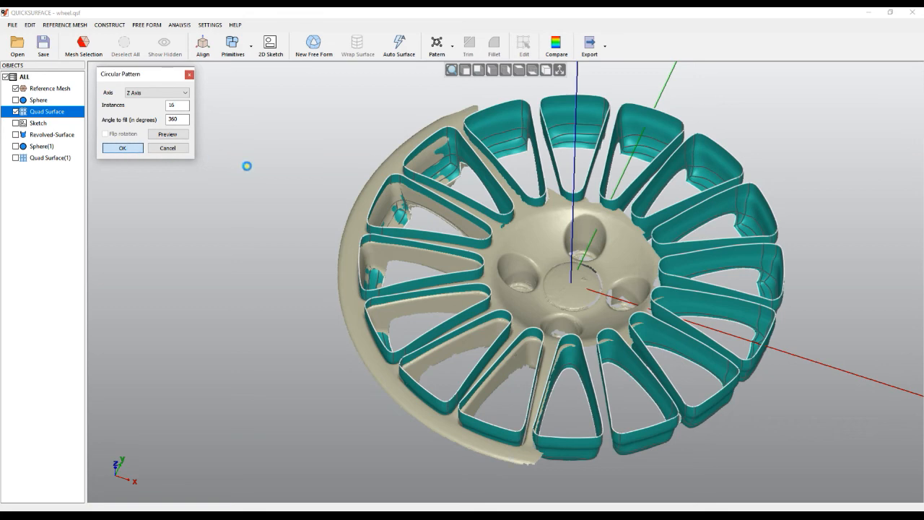
pyautogui.click(122, 148)
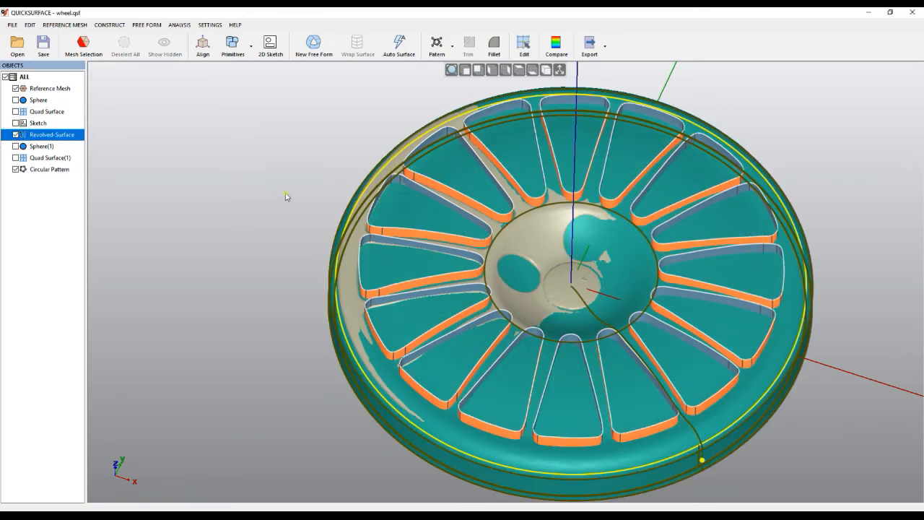
# Select Revolved-Surface with Circular Pattern and run Trim on them
pyautogui.click(49, 169)
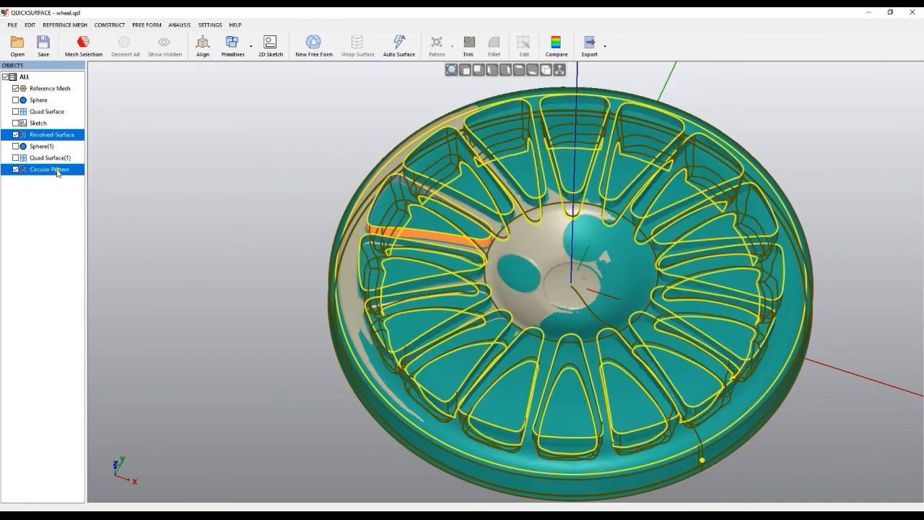
pyautogui.rightClick(49, 169)
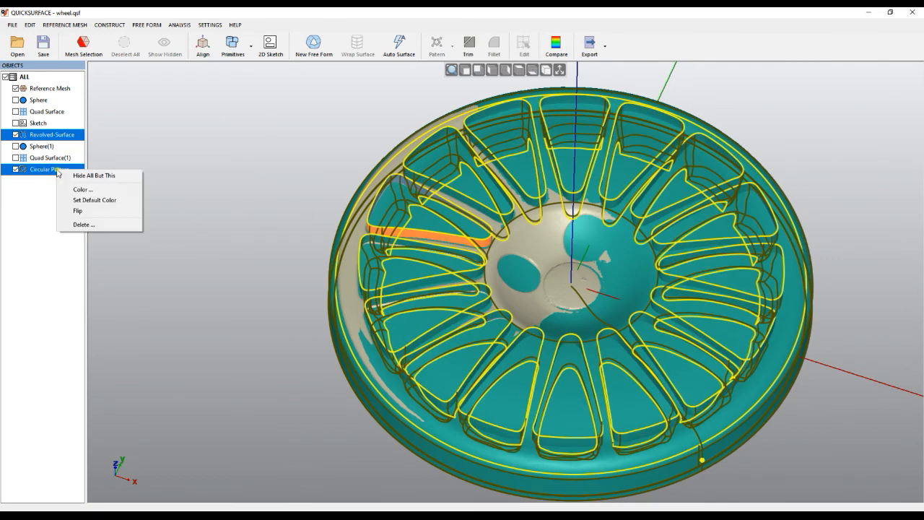
pyautogui.click(468, 44)
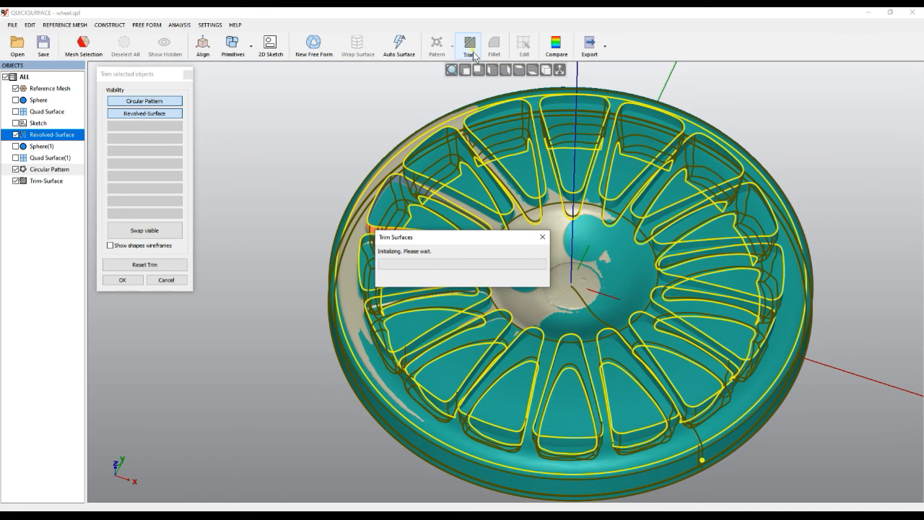